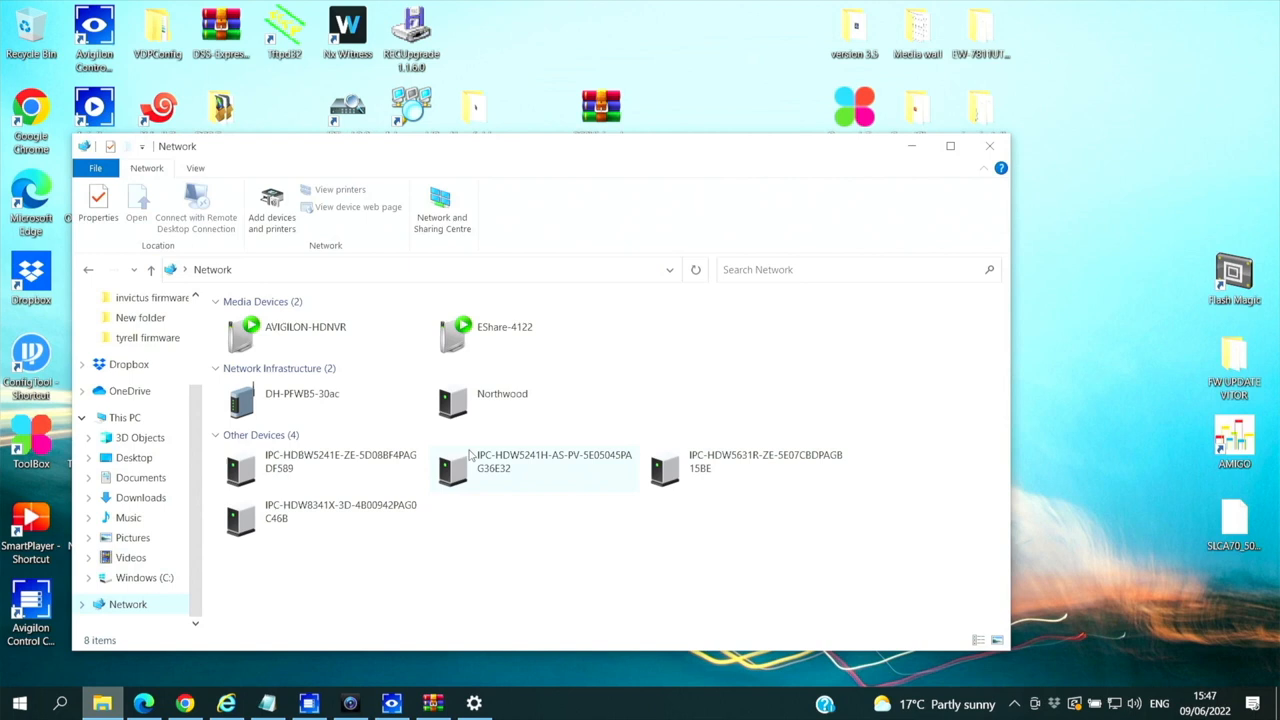
pyautogui.moveTo(300, 400)
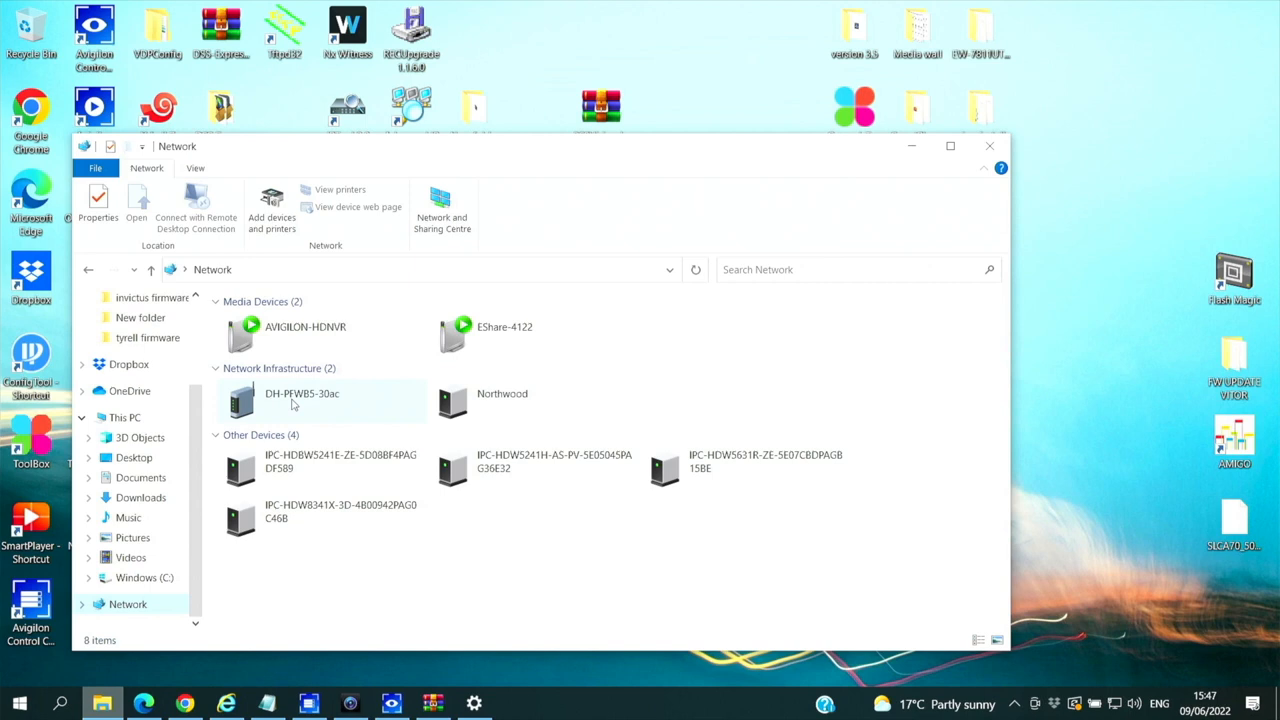
pyautogui.moveTo(275, 402)
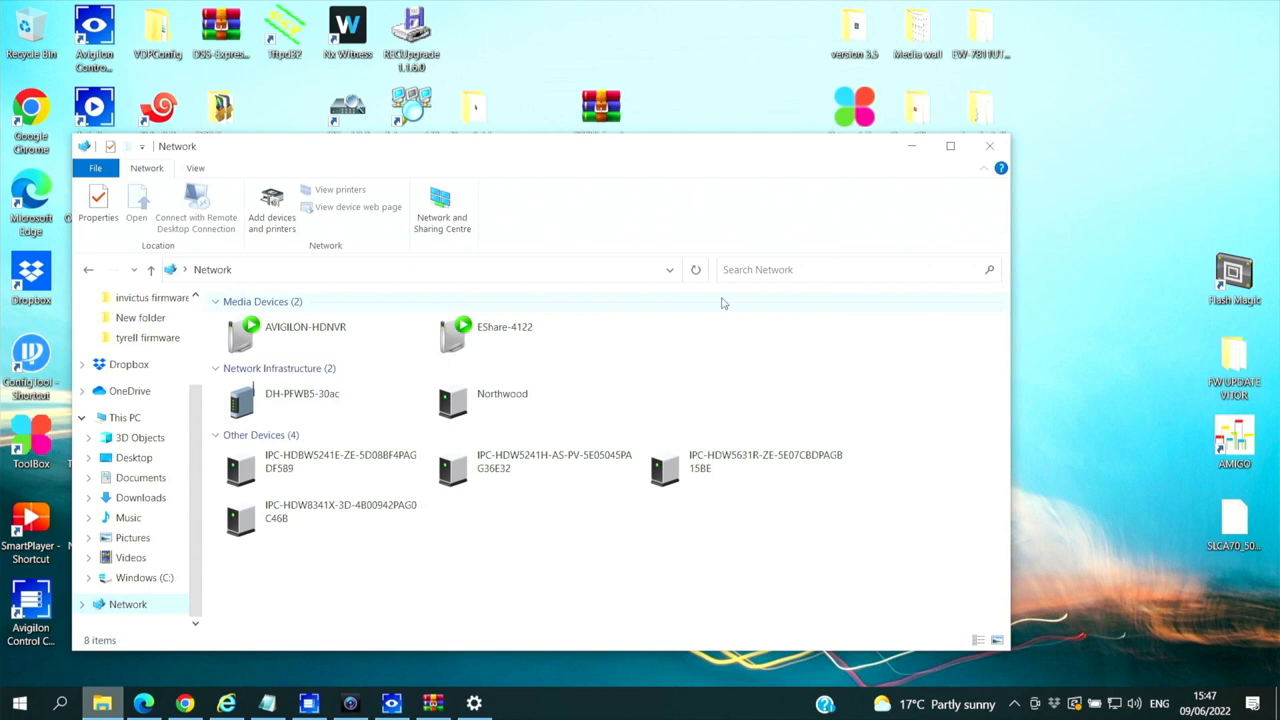
pyautogui.moveTo(770, 388)
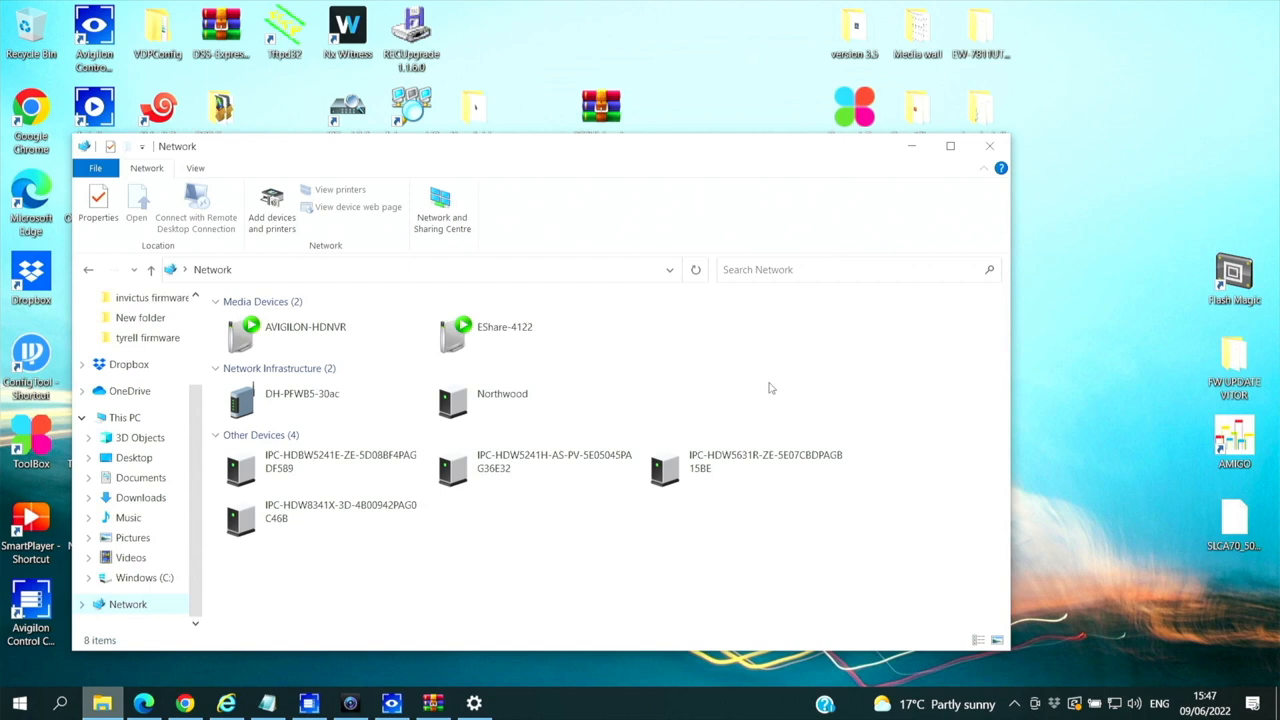
# Enter username 'admin' and proceed to the password field on the 192.168.1.142 login page.
pyautogui.click(301, 393)
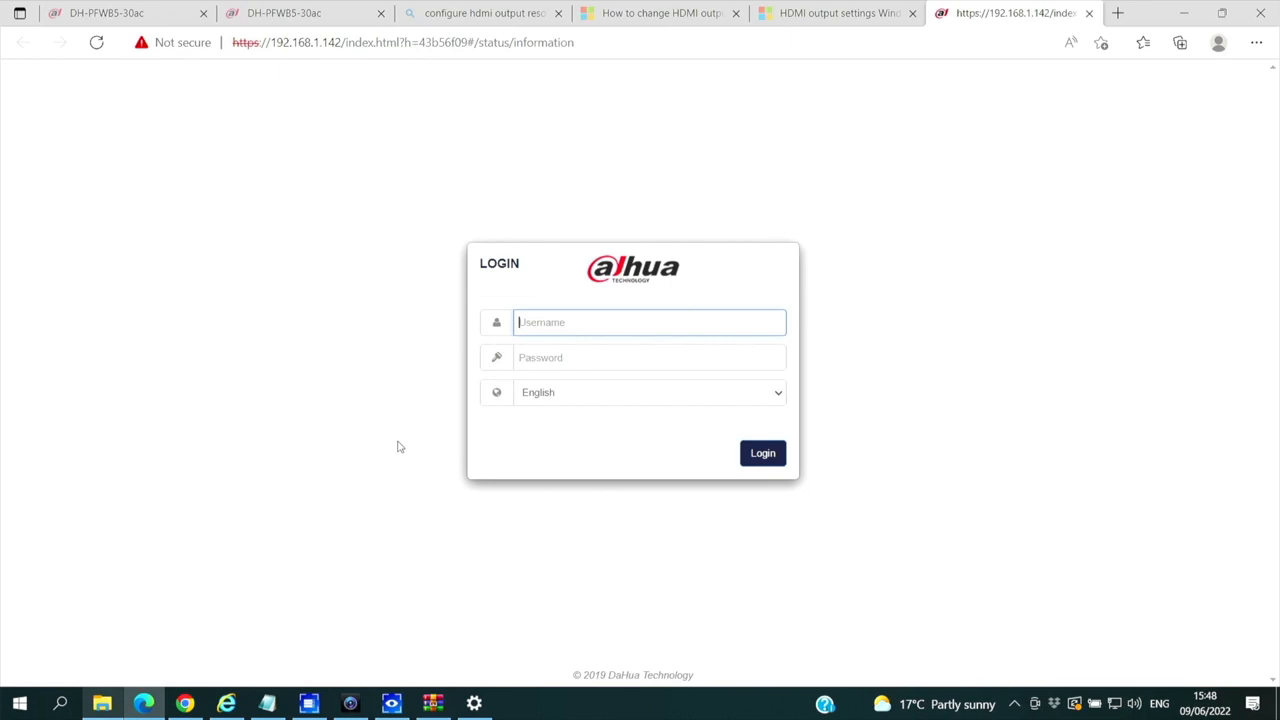
pyautogui.write('admin')
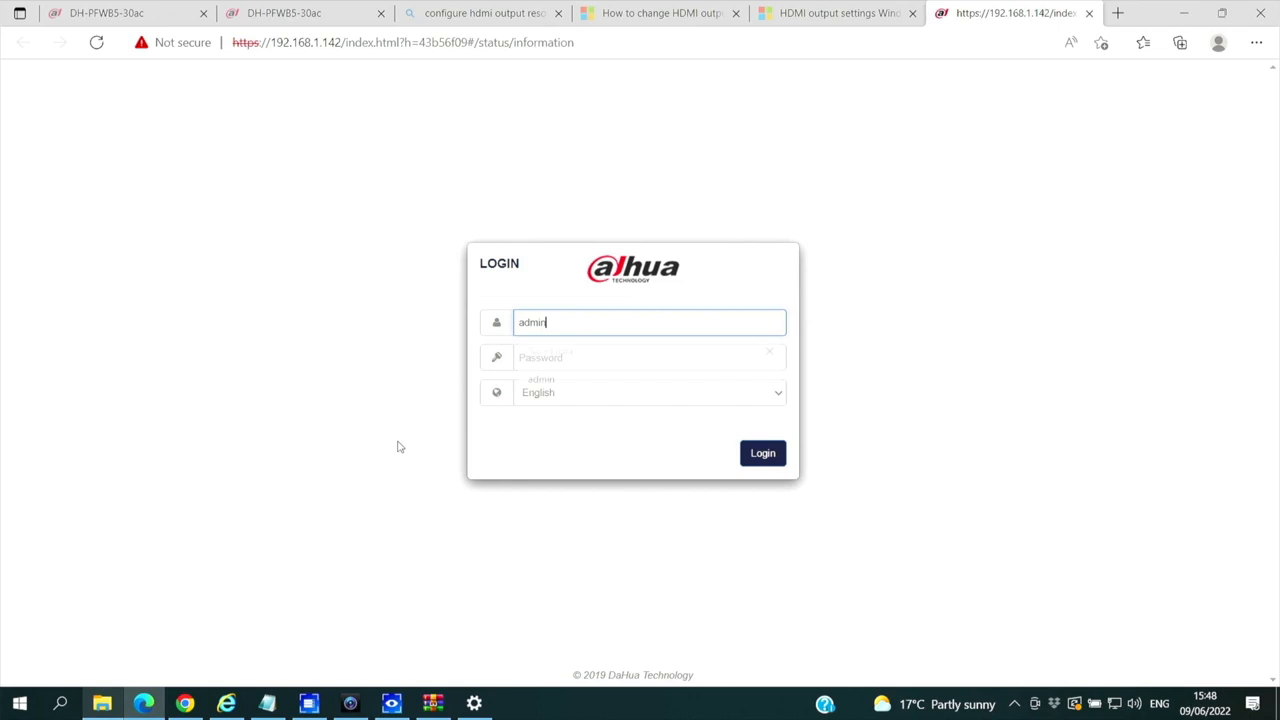
pyautogui.click(762, 453)
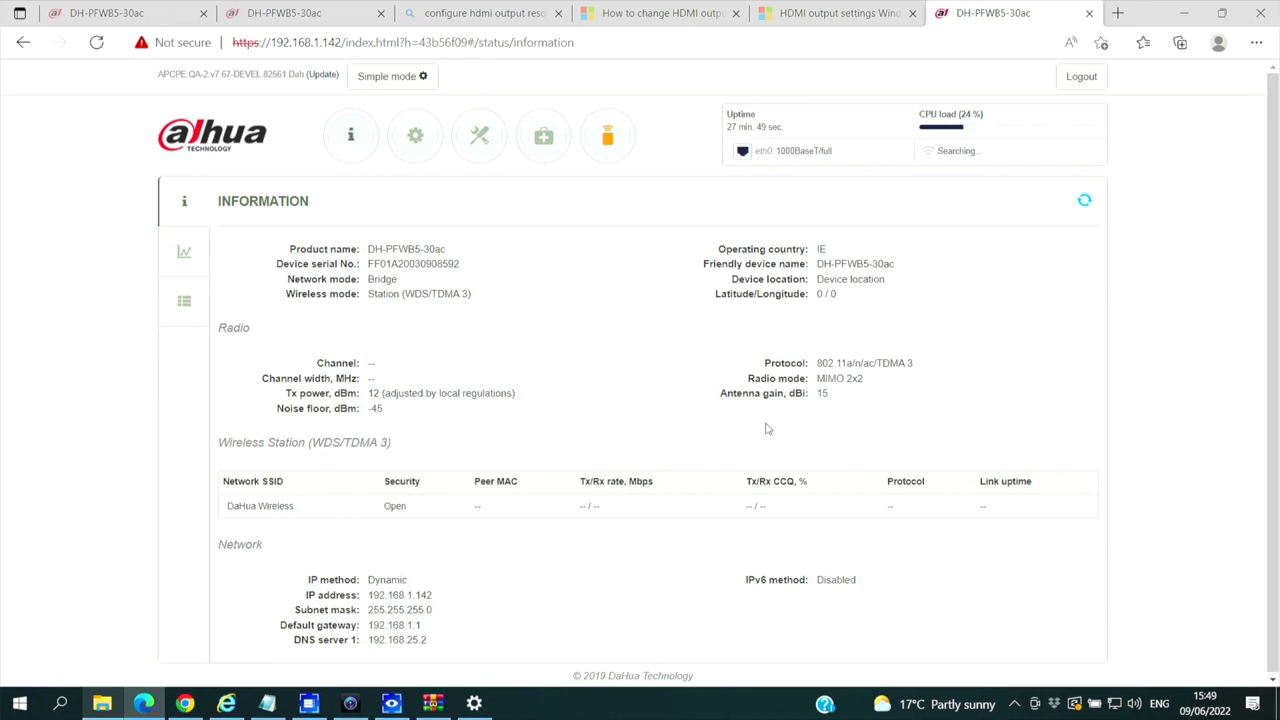
# Set the radio operating mode to Access point (TDMA 3) and go to network configuration.
pyautogui.click(415, 135)
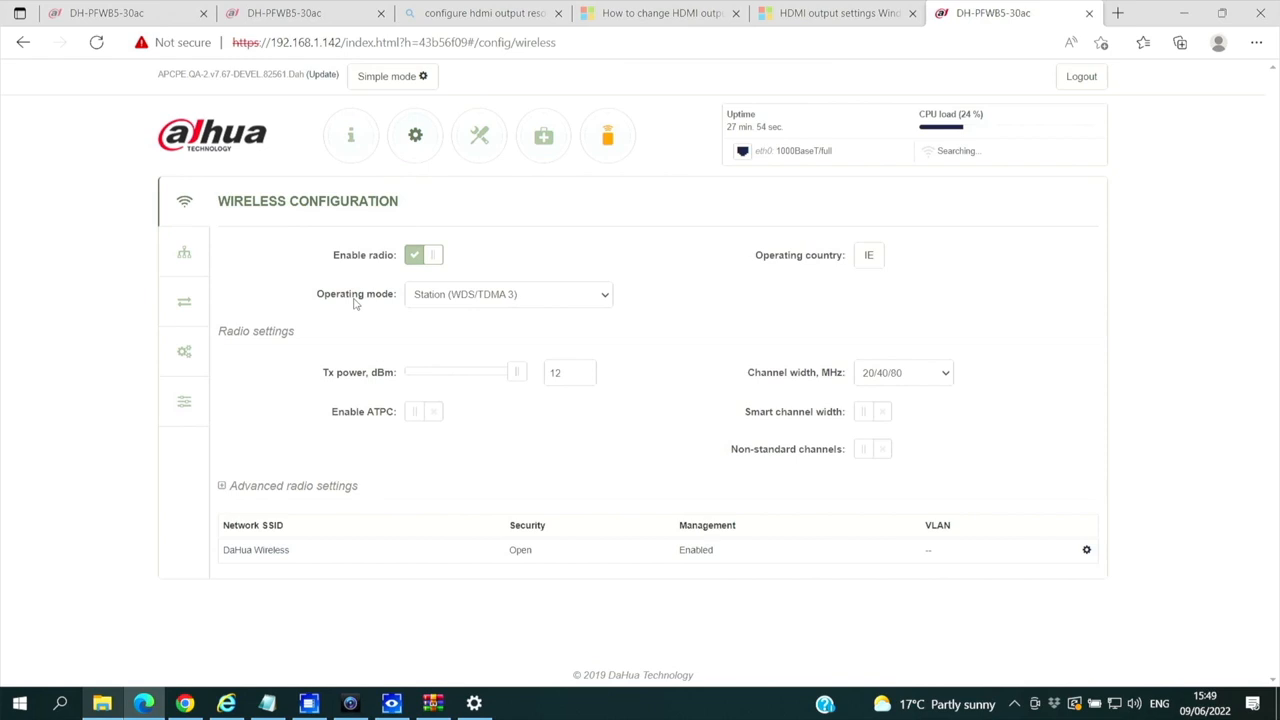
pyautogui.click(508, 294)
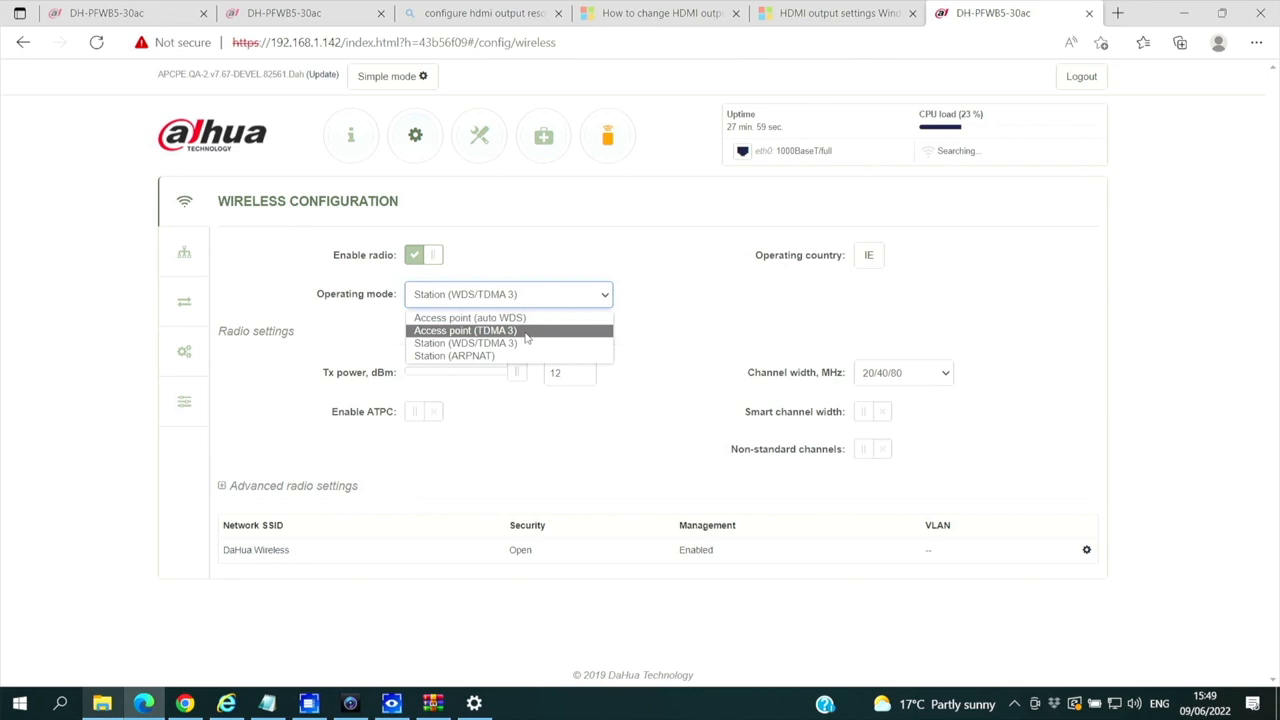
pyautogui.click(464, 330)
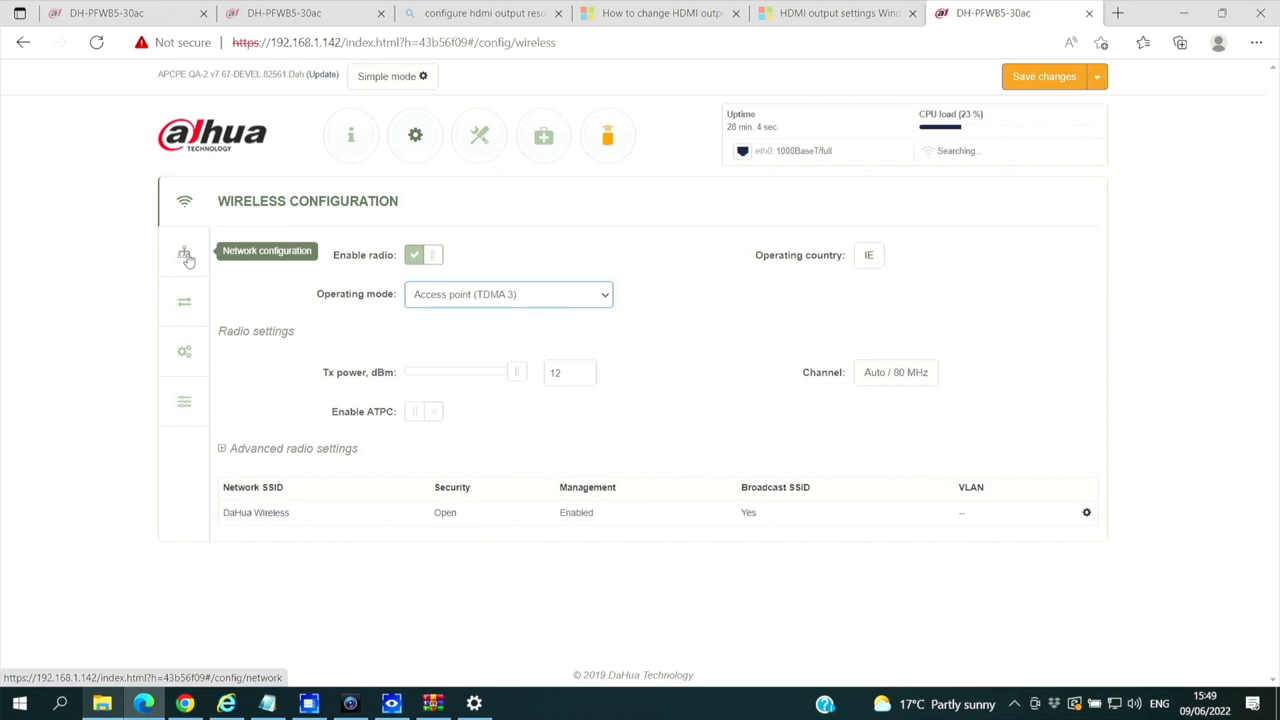
pyautogui.click(184, 252)
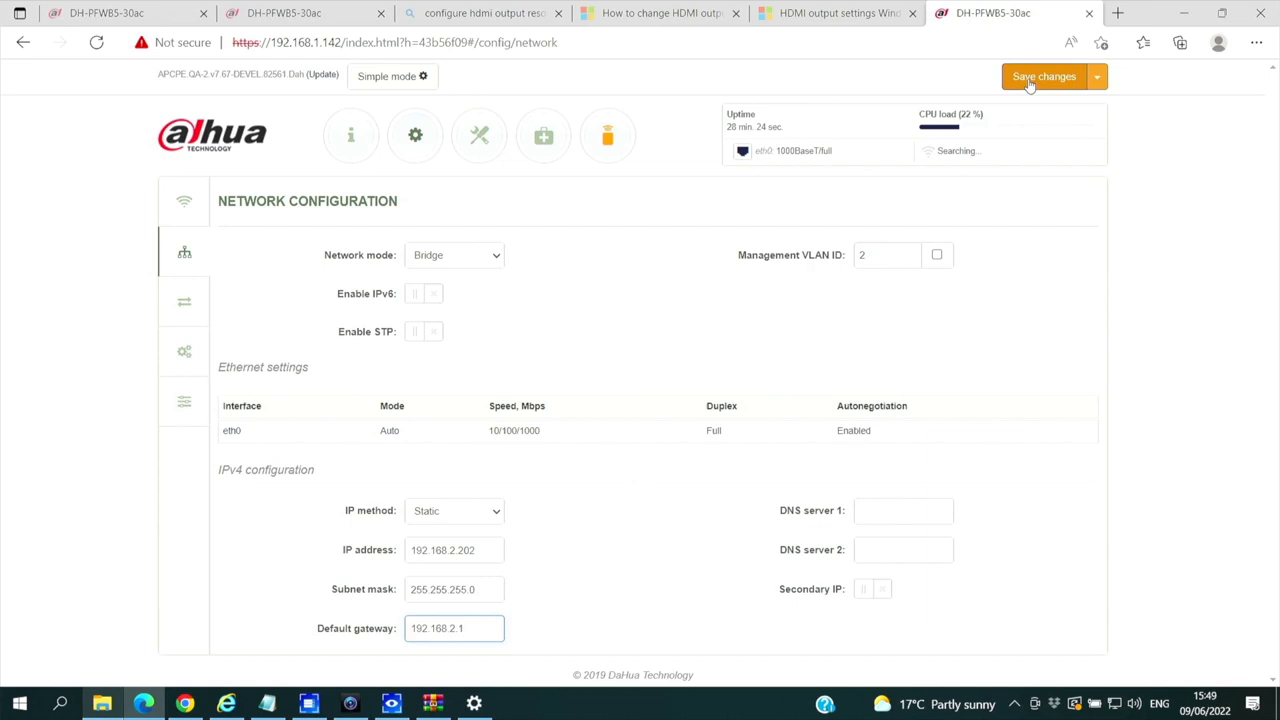
# Save the TDMA 3 and static IP settings, then log in at 192.168.2.202.
pyautogui.click(1044, 76)
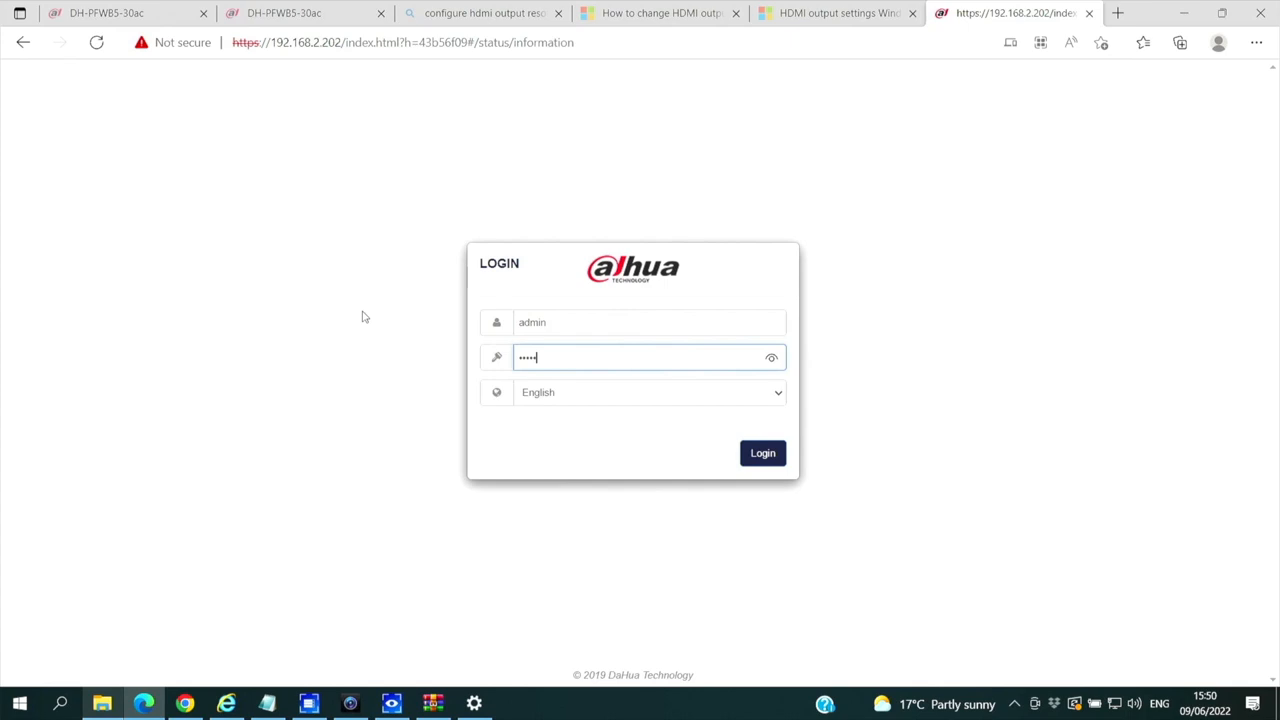
pyautogui.click(762, 453)
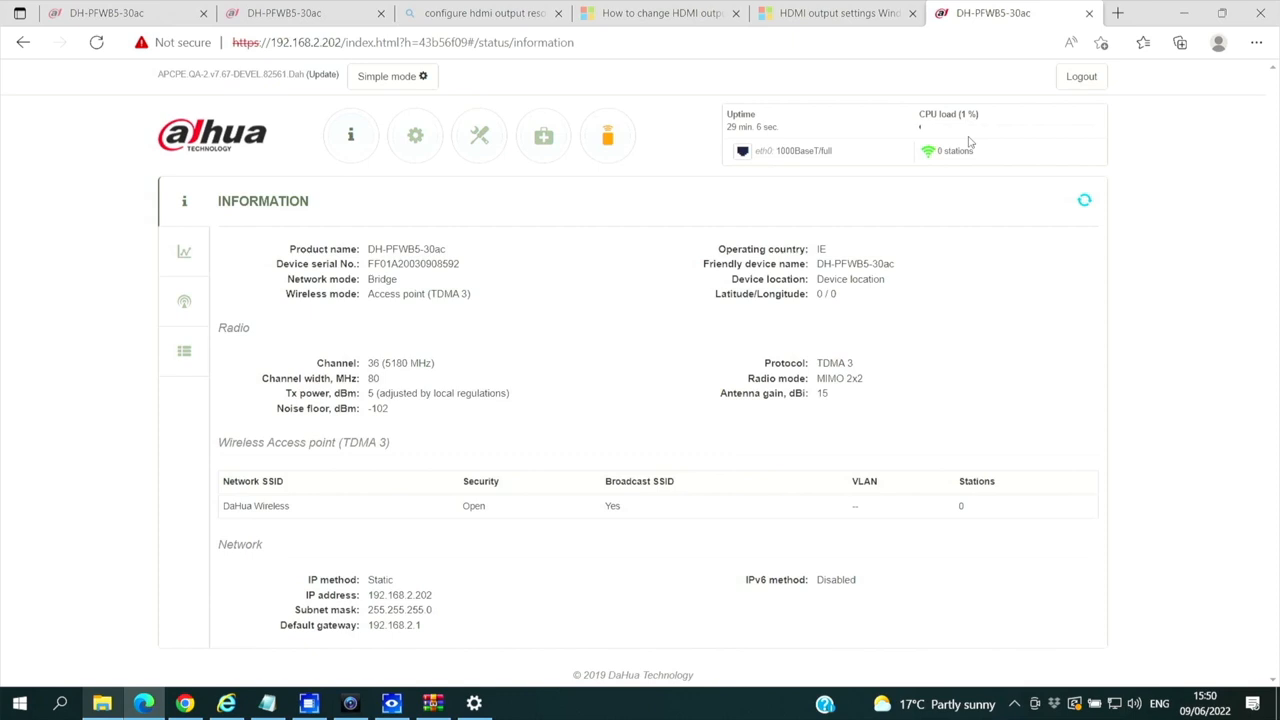
pyautogui.moveTo(615, 372)
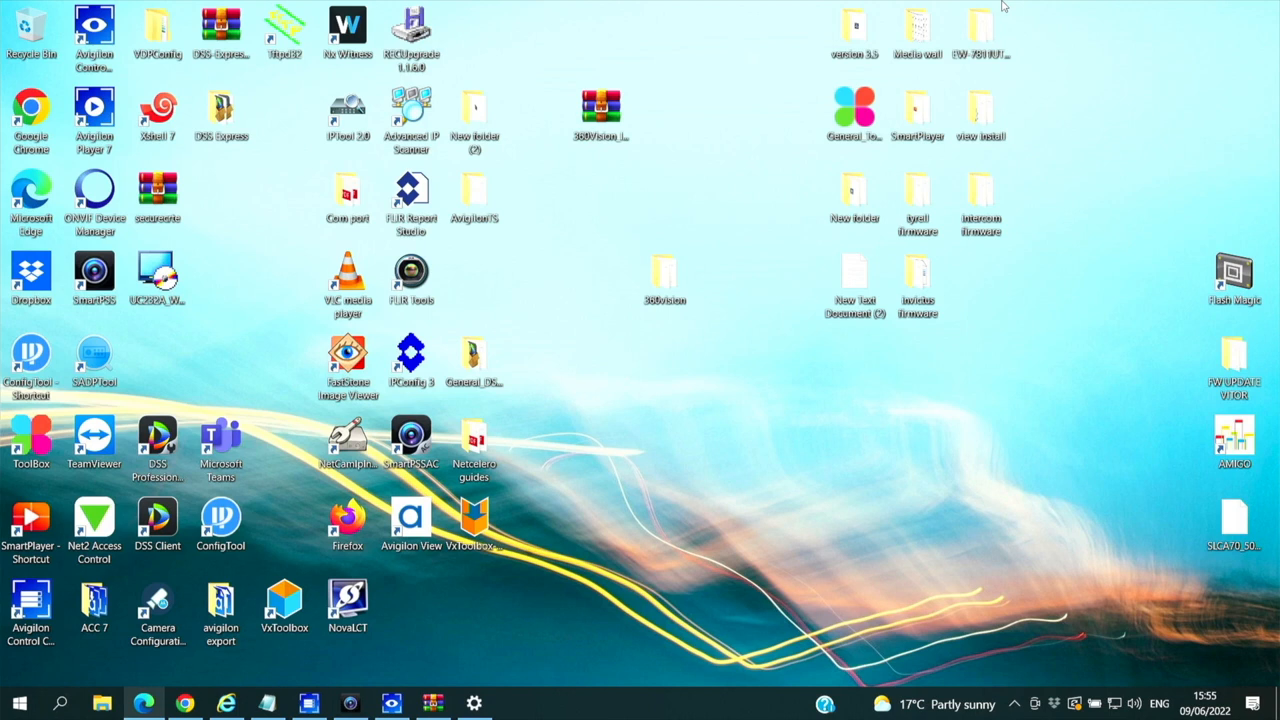
pyautogui.moveTo(268, 248)
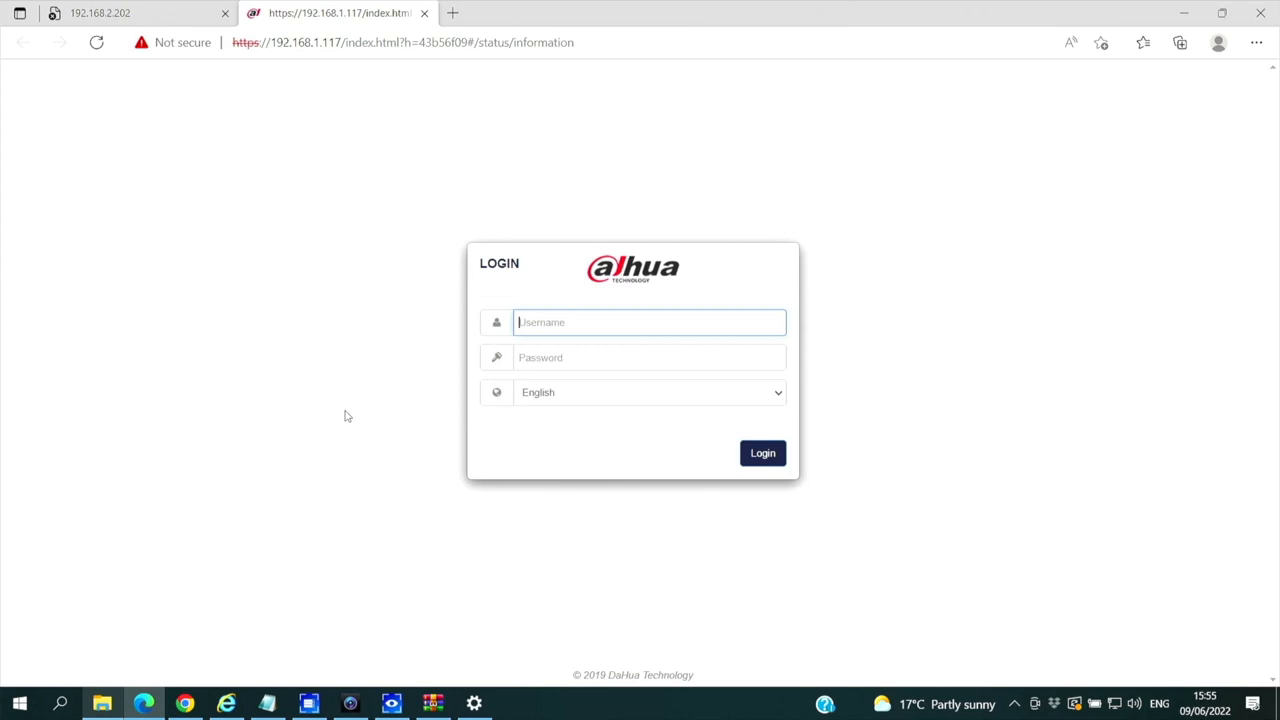
# Submit the admin login for the bridge at 192.168.1.117.
pyautogui.click(762, 453)
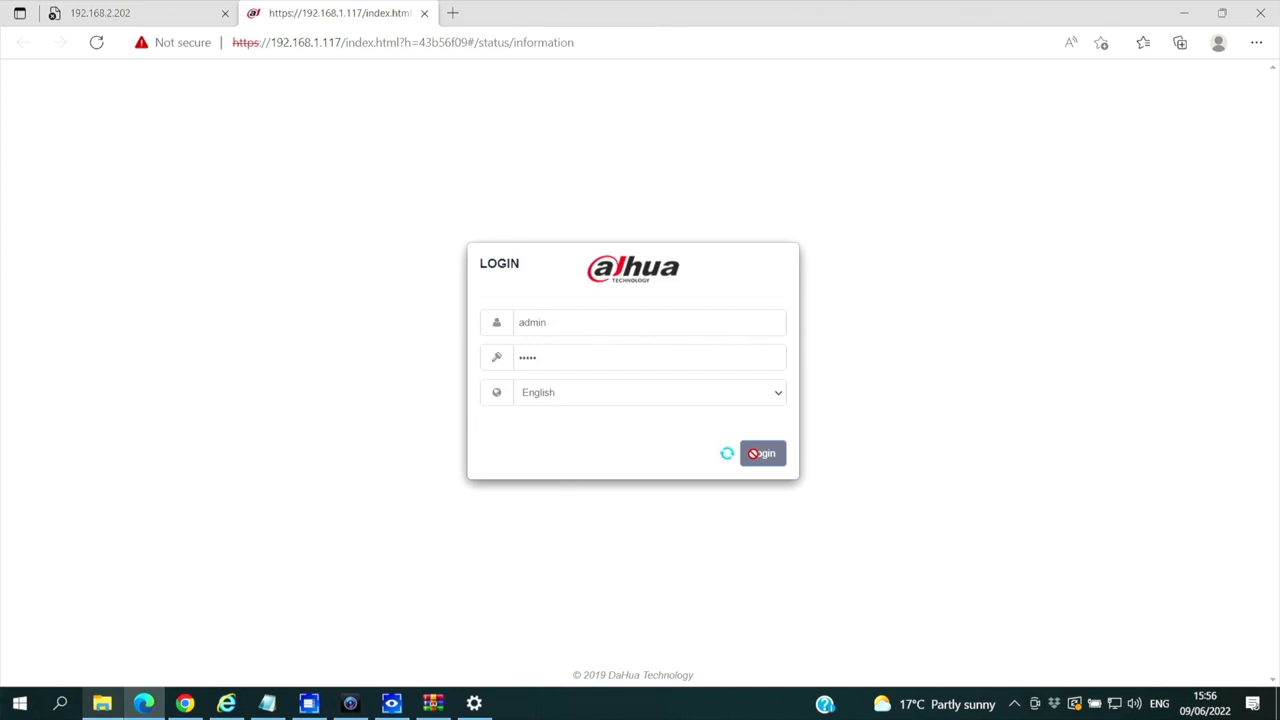
# Agree to the regulatory user agreement and choose operating country IE.
pyautogui.click(762, 453)
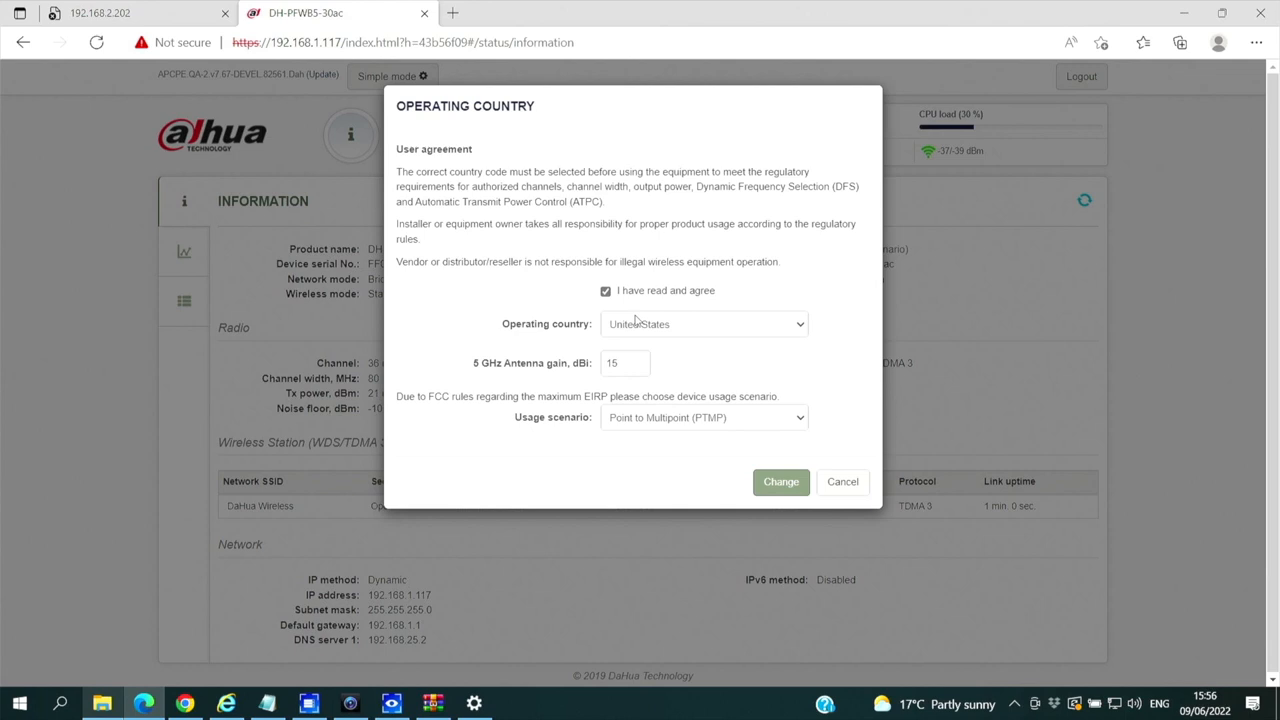
pyautogui.click(780, 482)
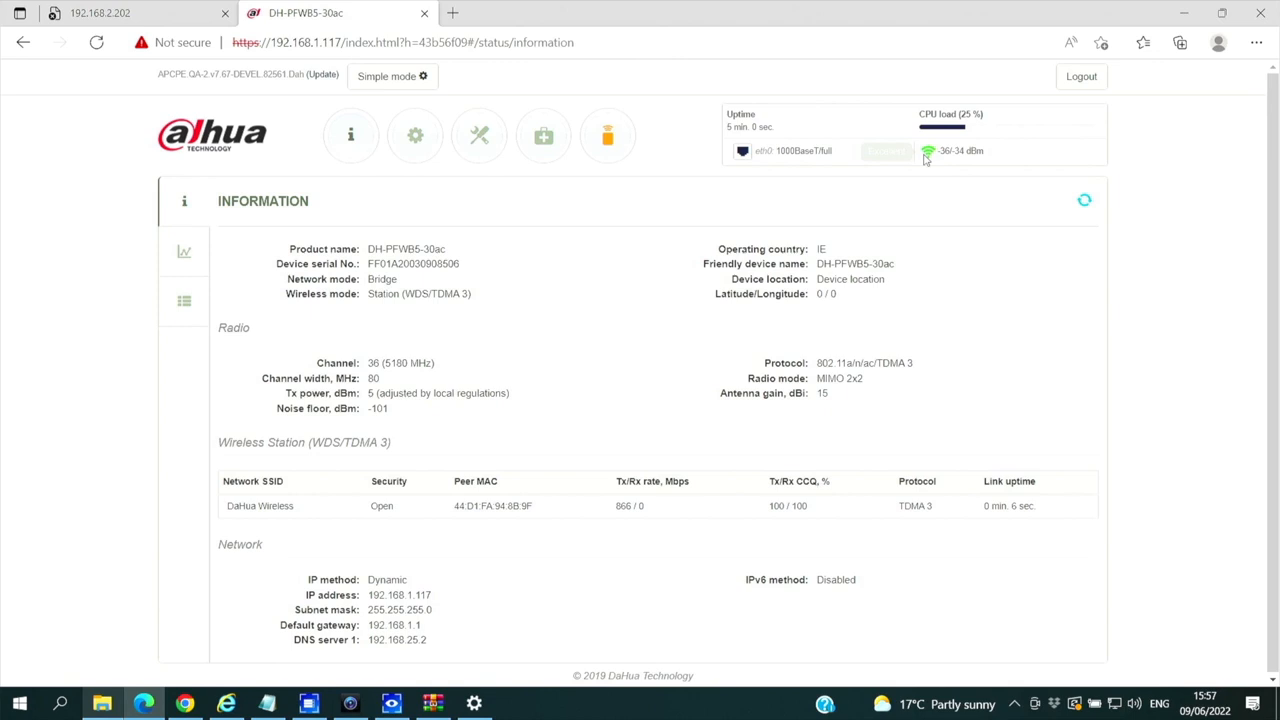
pyautogui.moveTo(928, 218)
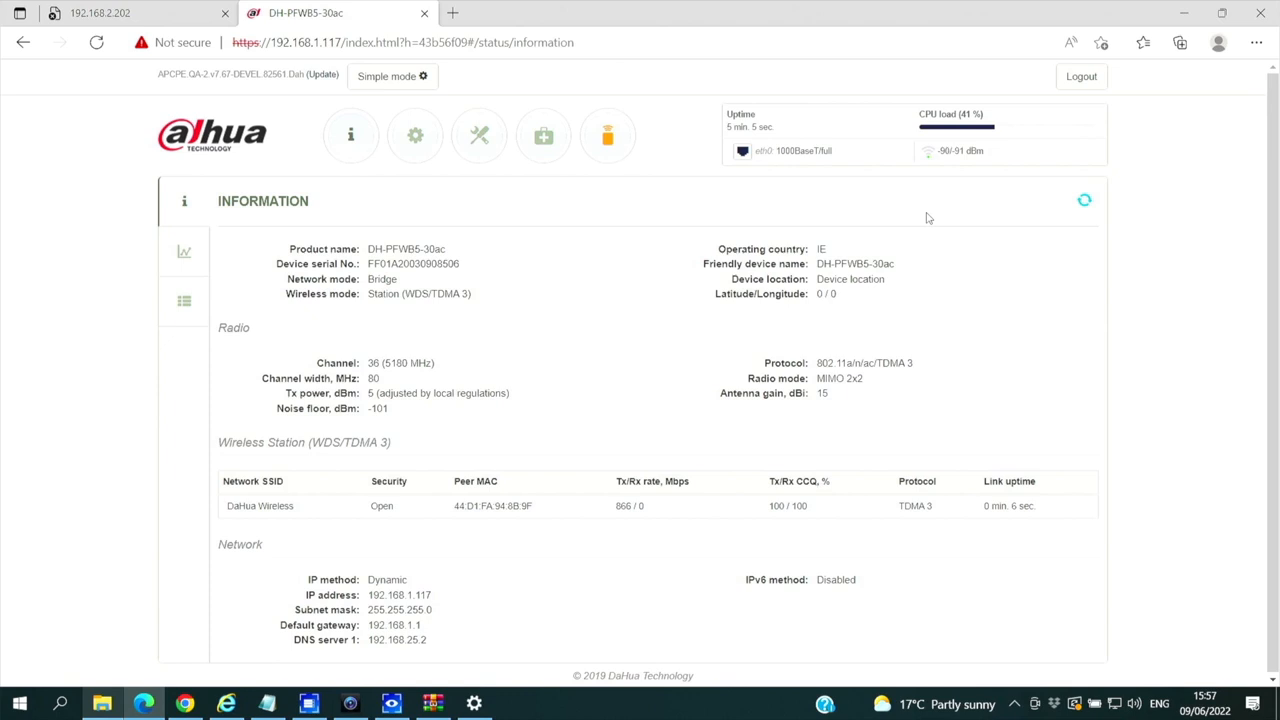
# Bring up the Station (WDS/TDMA 3) wireless configuration for SSID DaHua Wireless.
pyautogui.doubleClick(419, 293)
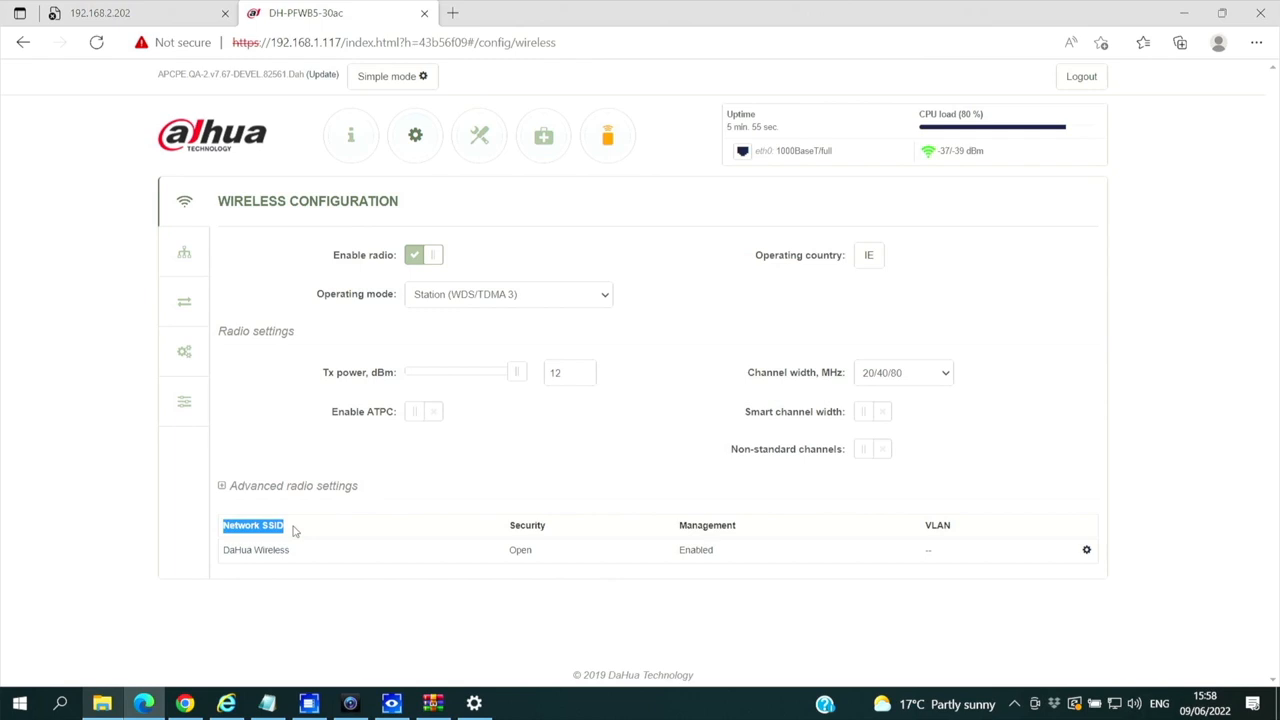
# In DaHua Wireless settings, enable locking to AP MAC 44:D1:FA:94:8B:9F.
pyautogui.click(1086, 549)
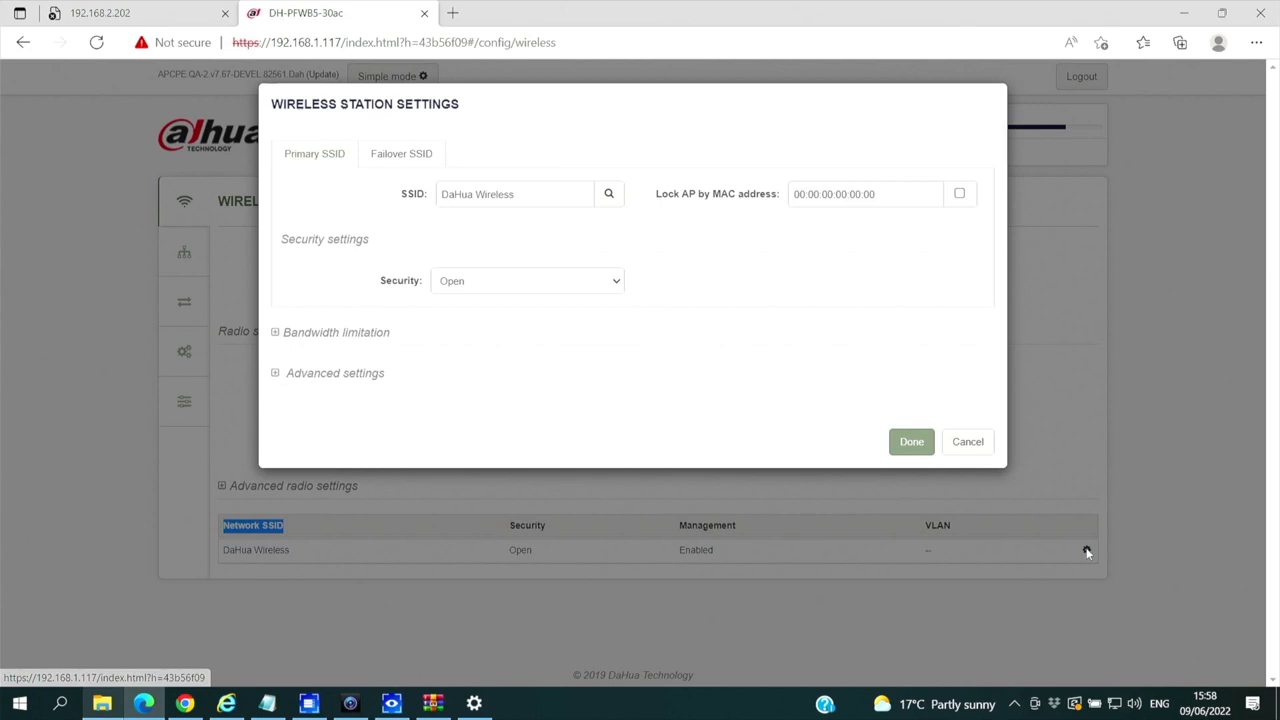
pyautogui.click(958, 194)
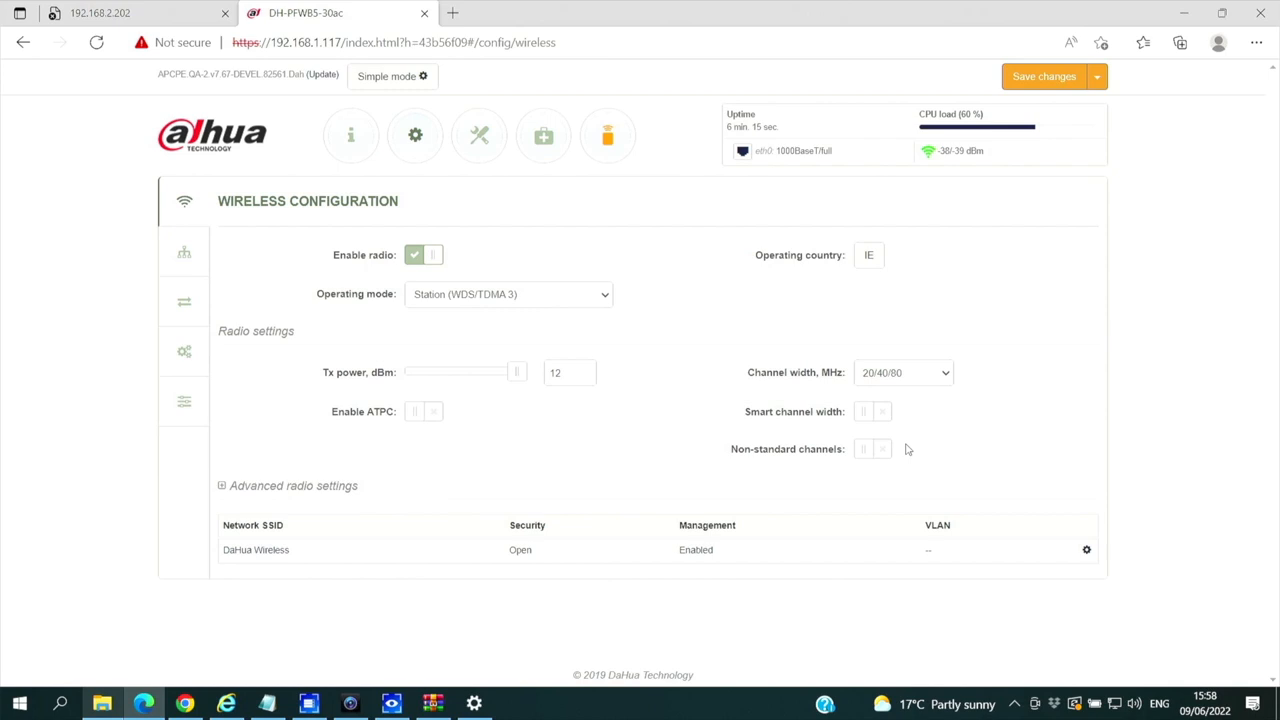
# Set static IP 192.168.2.201 with gateway 192.168.2.1 and review pending changes.
pyautogui.click(184, 252)
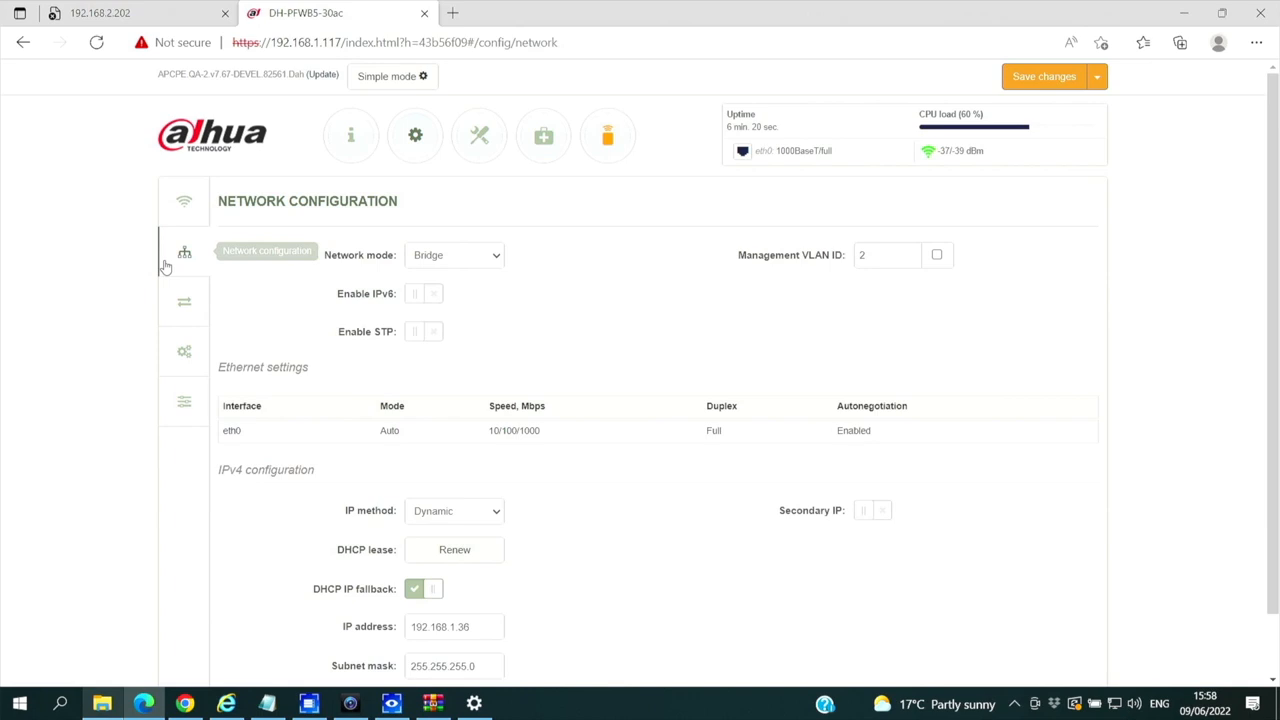
pyautogui.click(454, 510)
pyautogui.write('2.20')
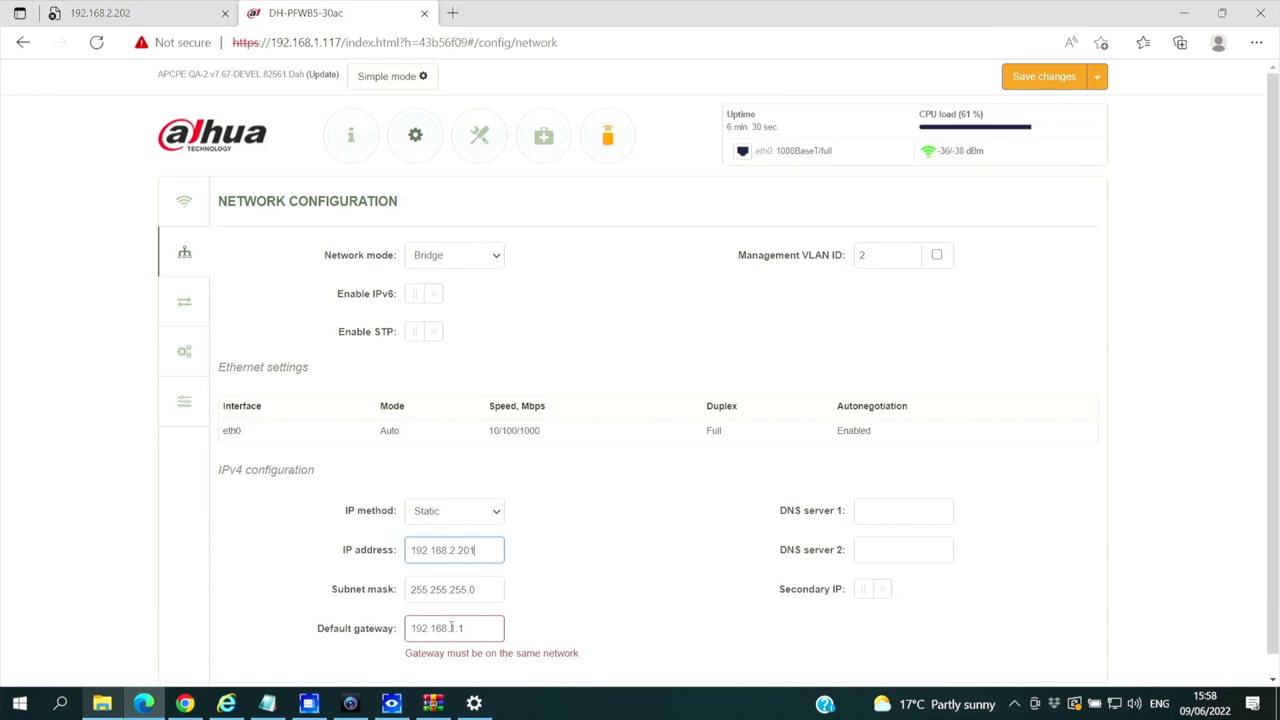
pyautogui.click(1043, 76)
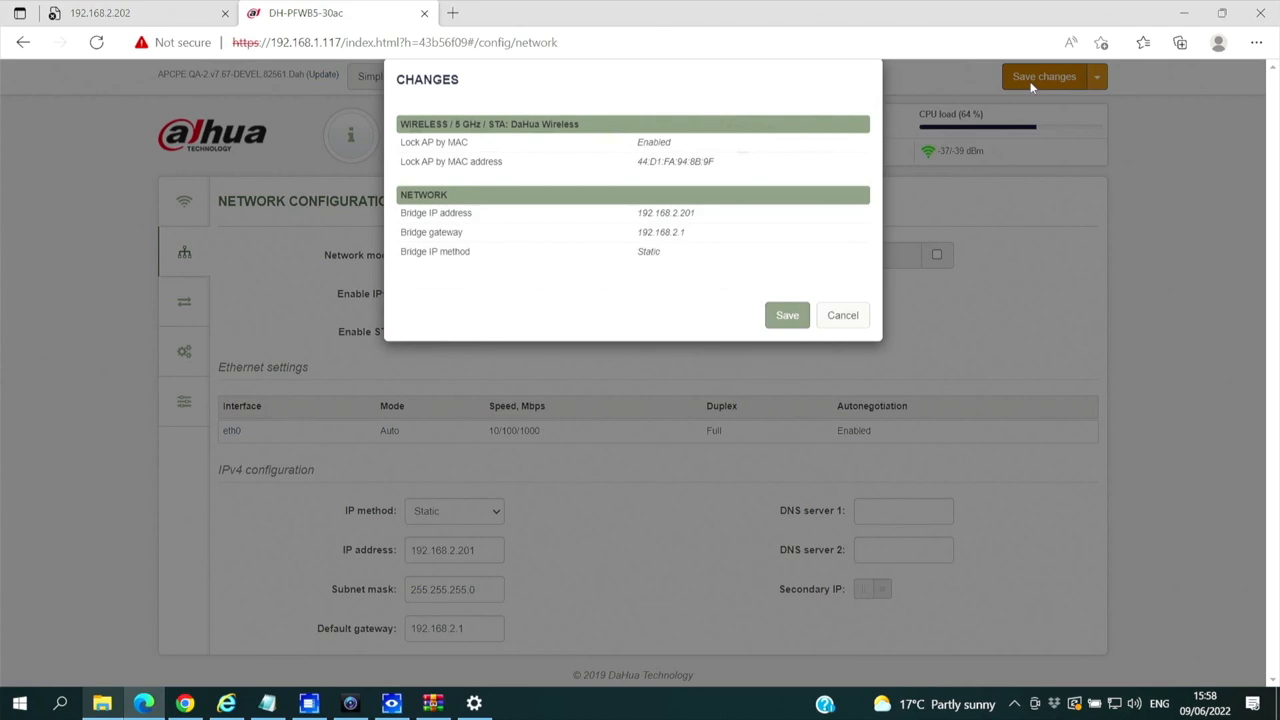
pyautogui.click(787, 315)
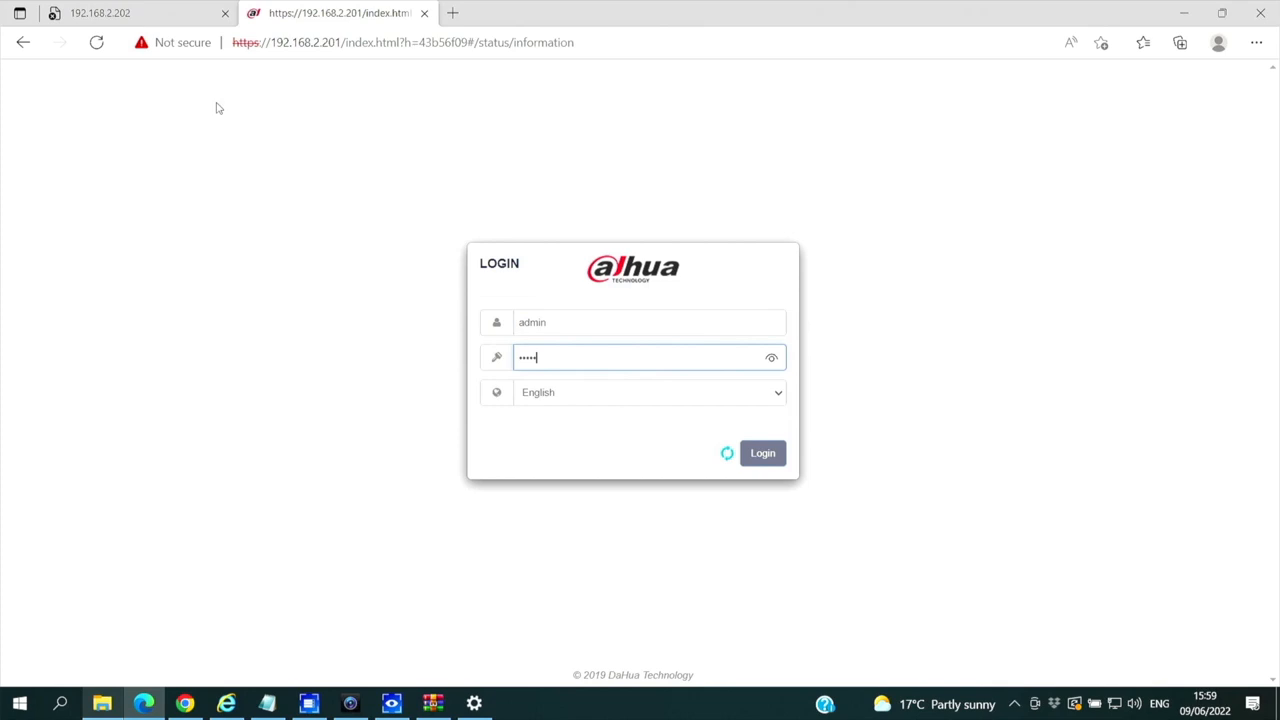
# Log in at 192.168.2.201 and view the station status showing the TDMA 3 peer link.
pyautogui.click(762, 453)
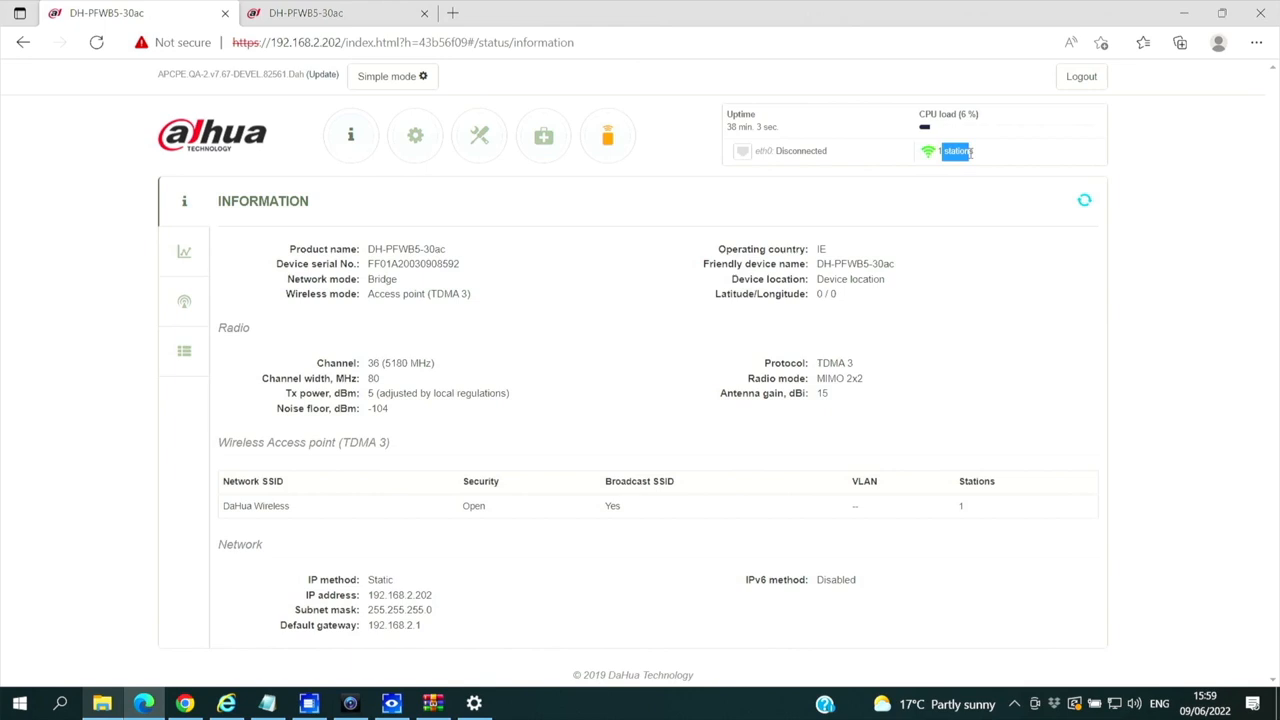
pyautogui.click(335, 12)
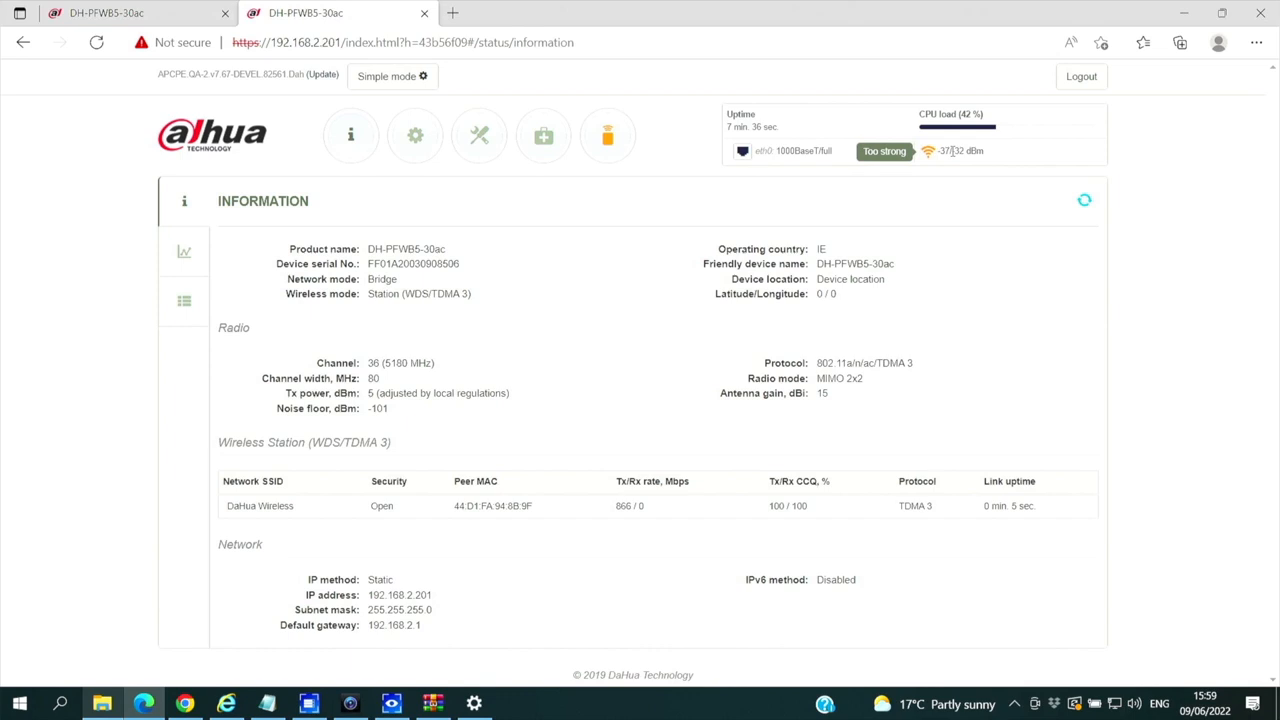